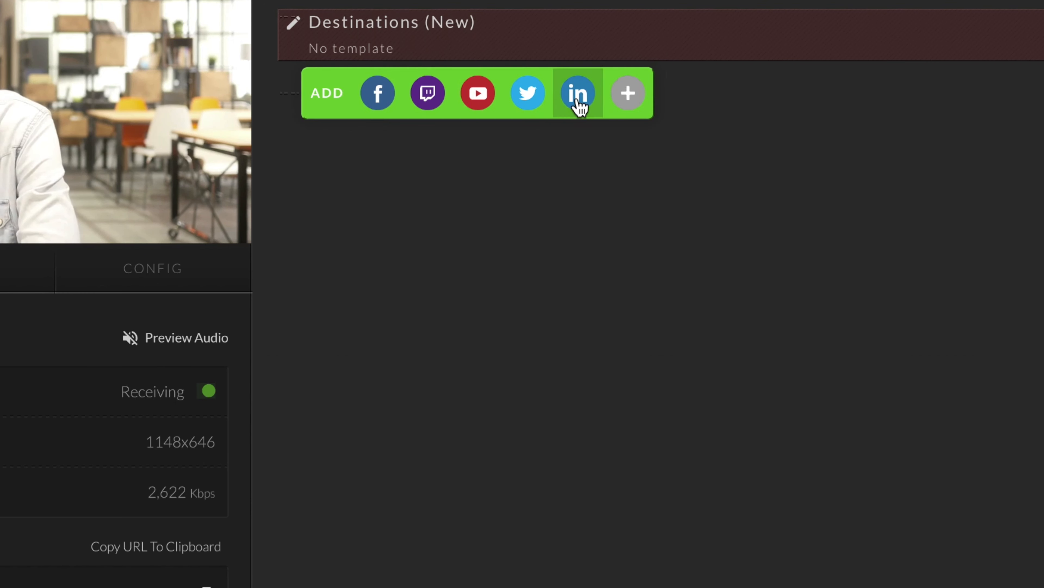
Step: Start adding a brand-new LinkedIn destination to the destinations group
left_click(627, 92)
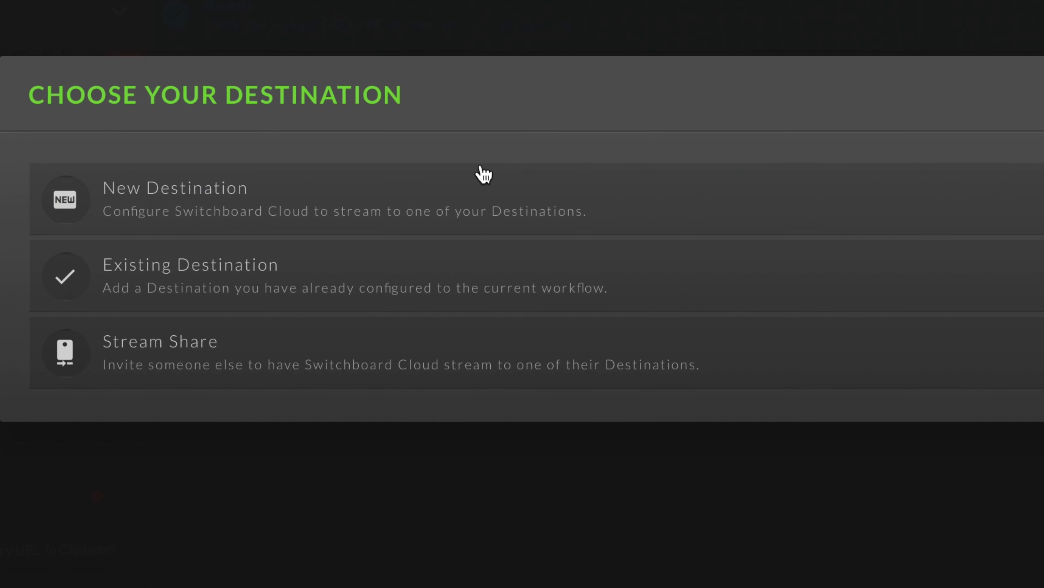
left_click(174, 200)
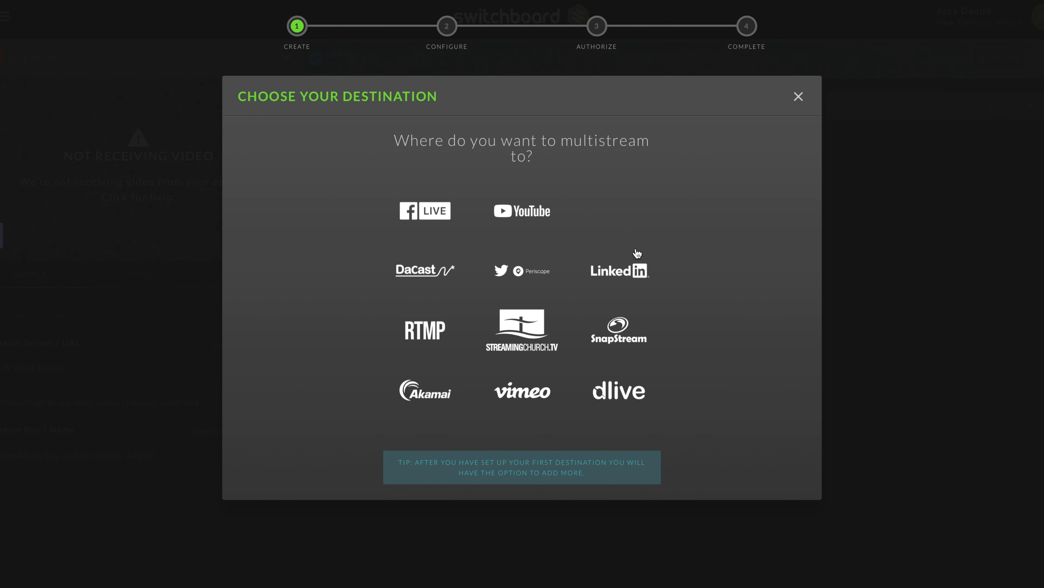
Step: Set the LinkedIn ingestion region to West US and launch Authorize Switchboard Live
left_click(618, 270)
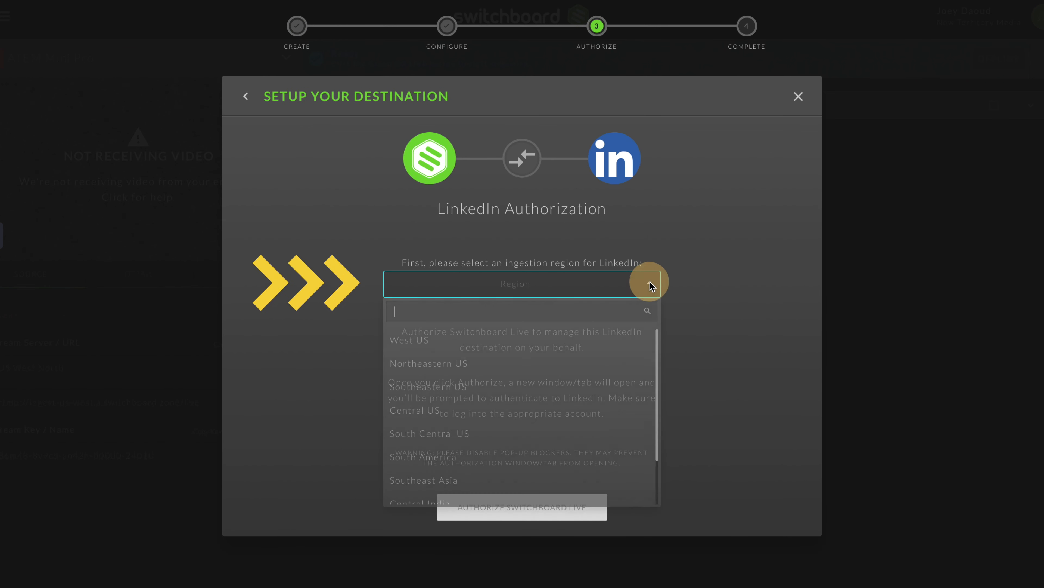
left_click(410, 339)
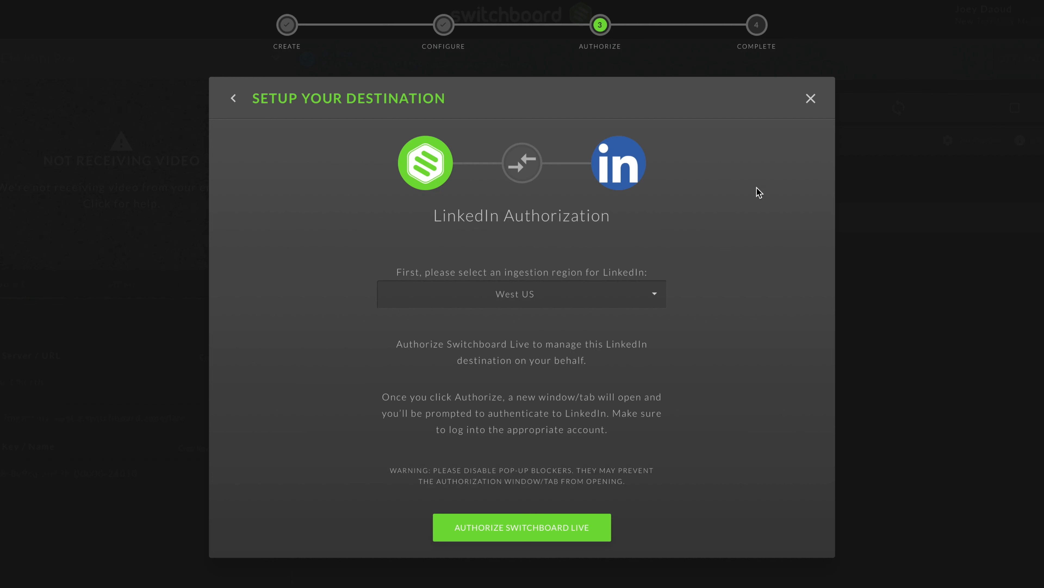
left_click(522, 527)
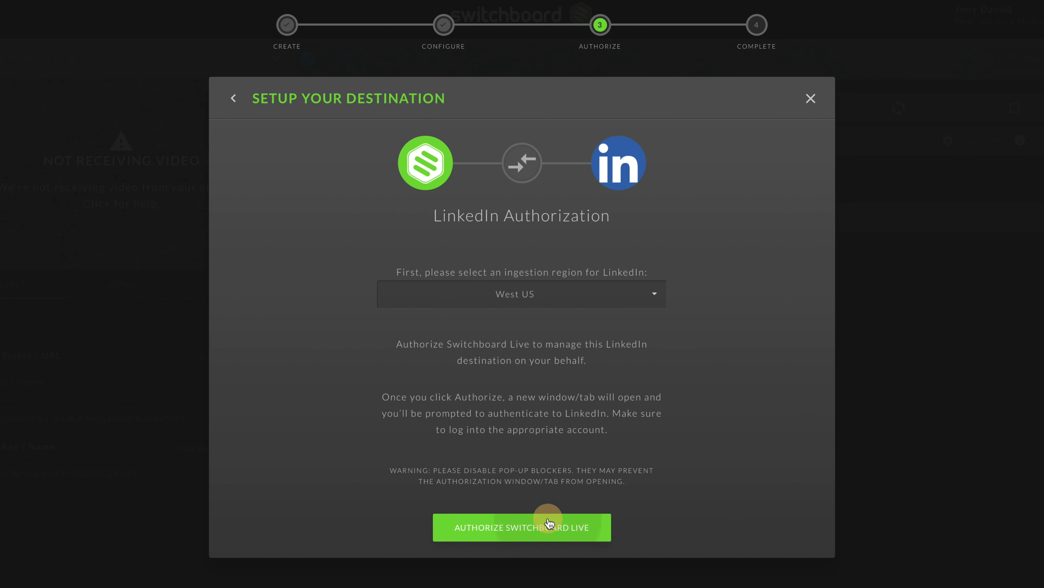
left_click(522, 526)
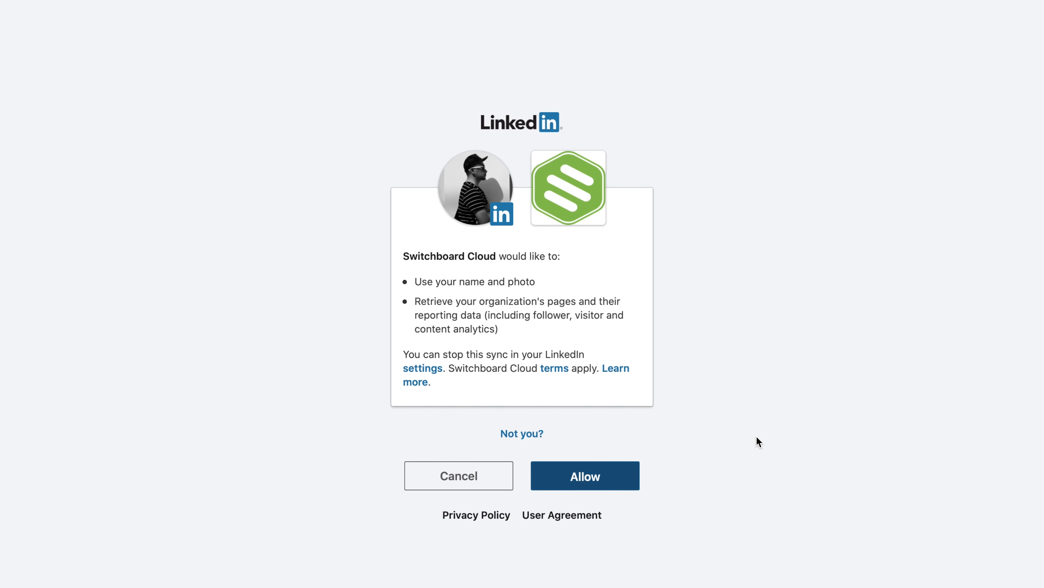
Step: Allow Switchboard Cloud access on LinkedIn, then show the Destinations group's Active Template options
left_click(584, 475)
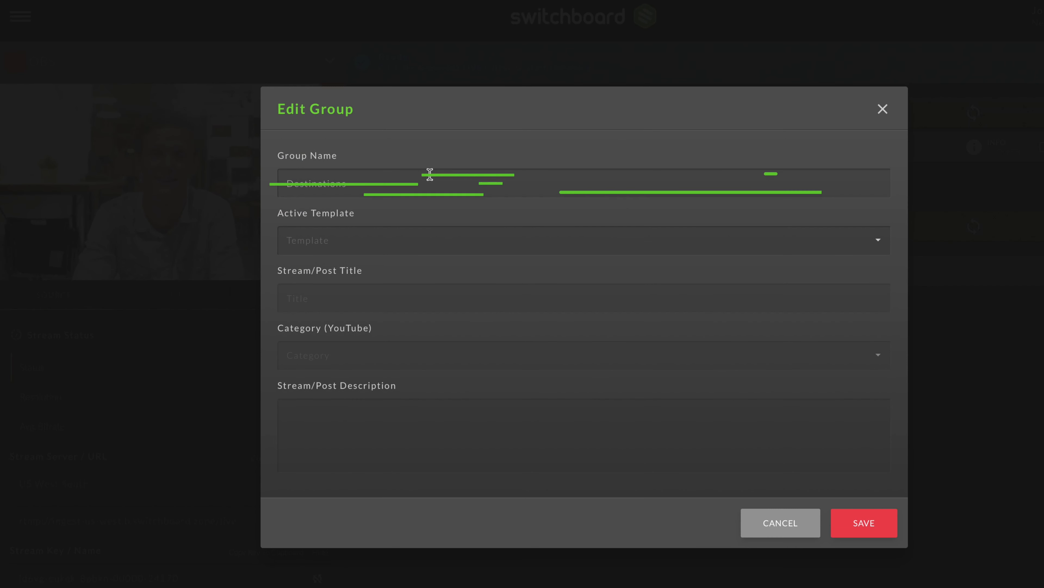
left_click(579, 240)
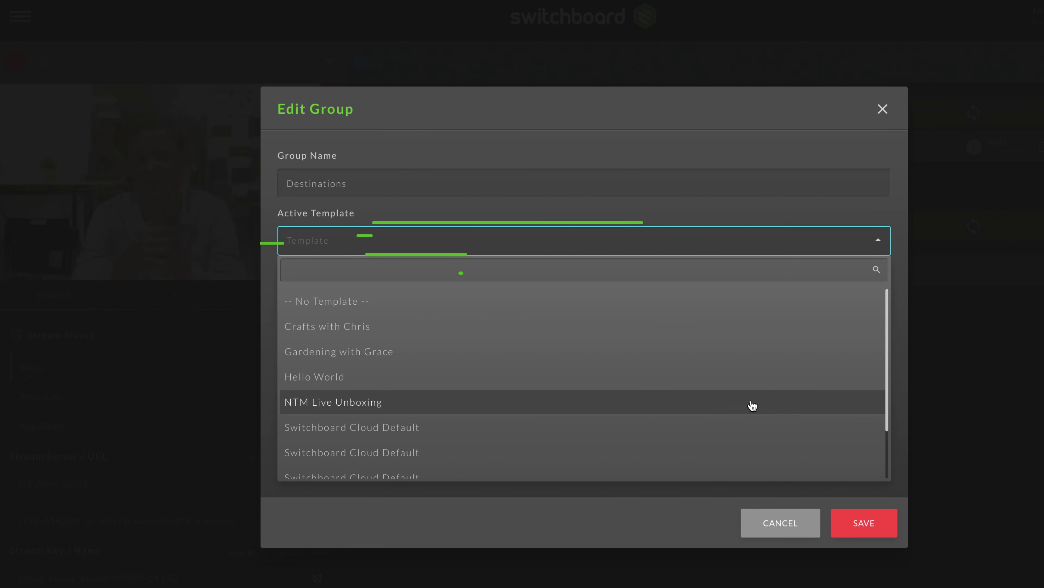